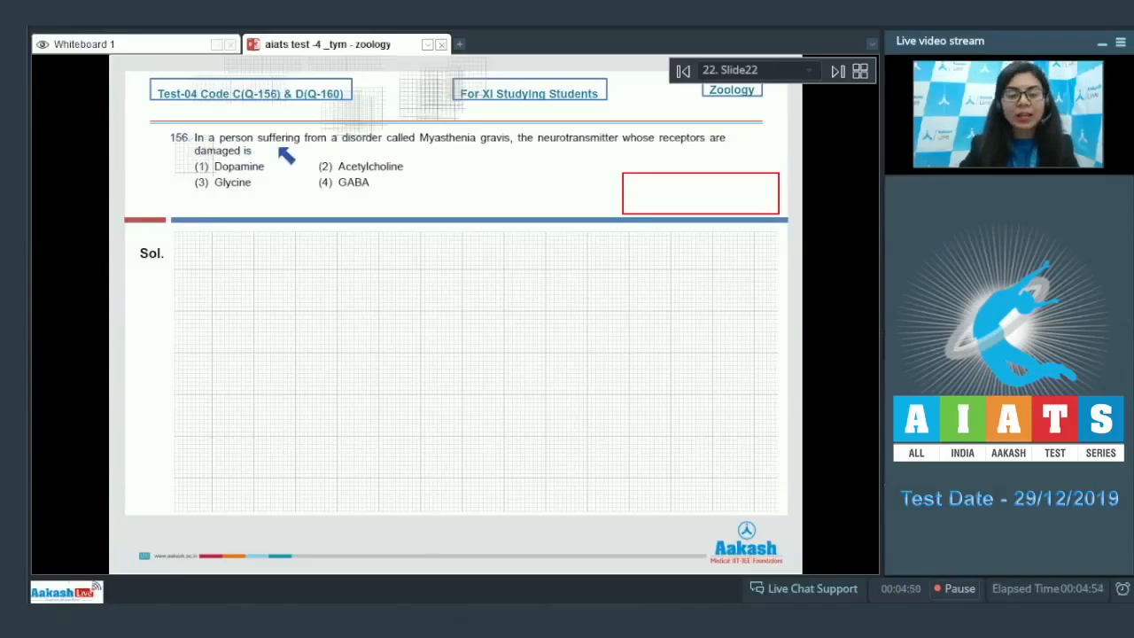
{"action": "mouse_move", "coordinate": [447, 151]}
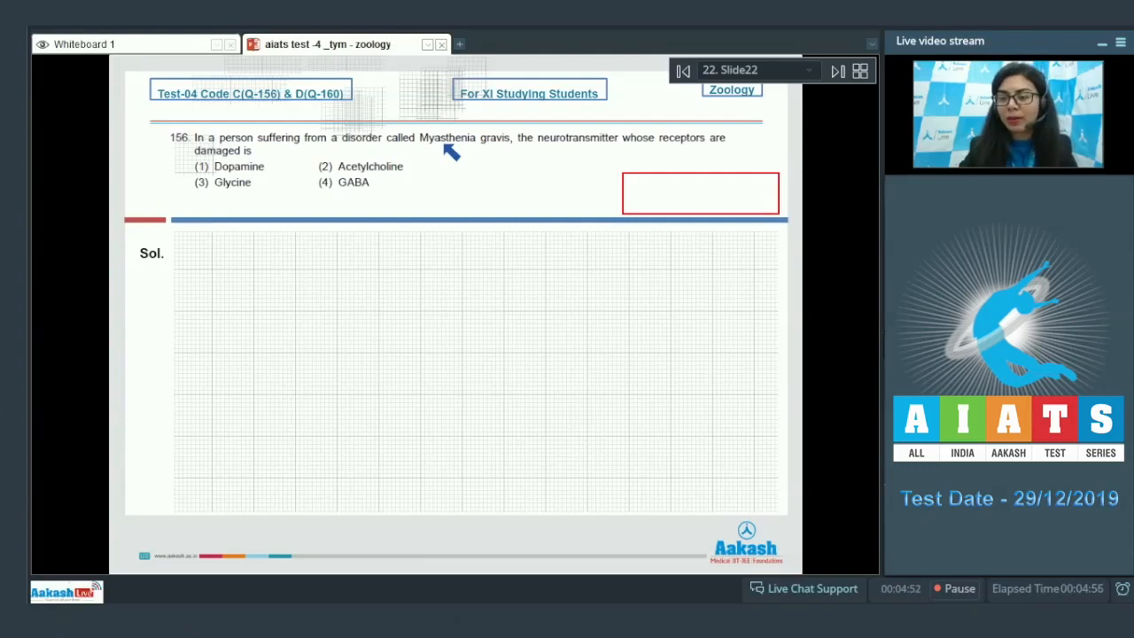
{"action": "mouse_move", "coordinate": [634, 153]}
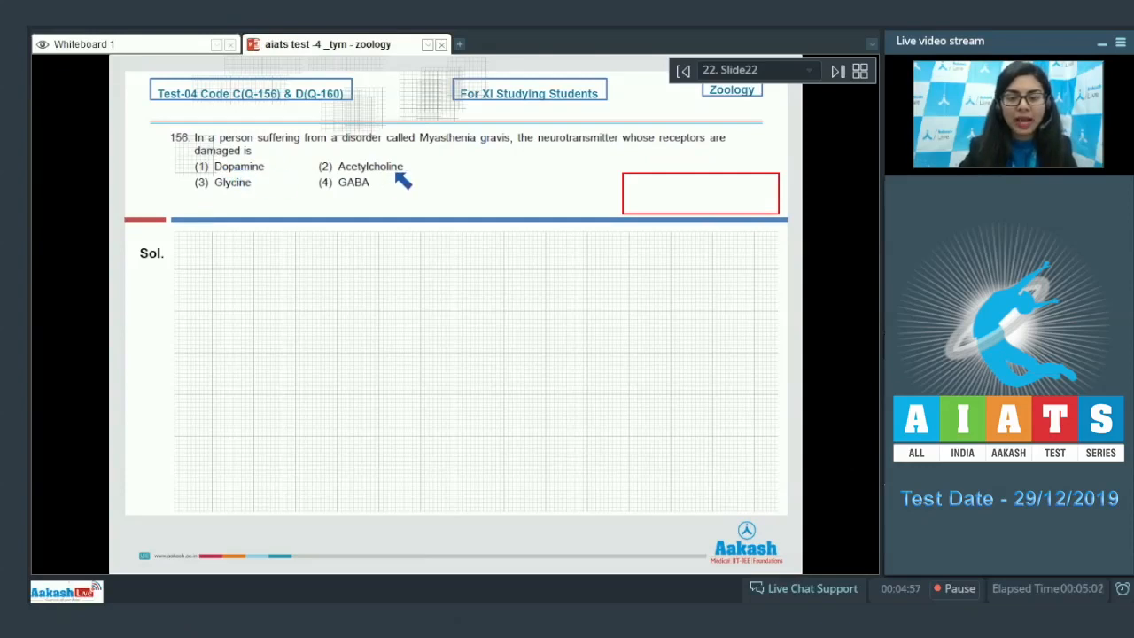
{"action": "mouse_move", "coordinate": [363, 192]}
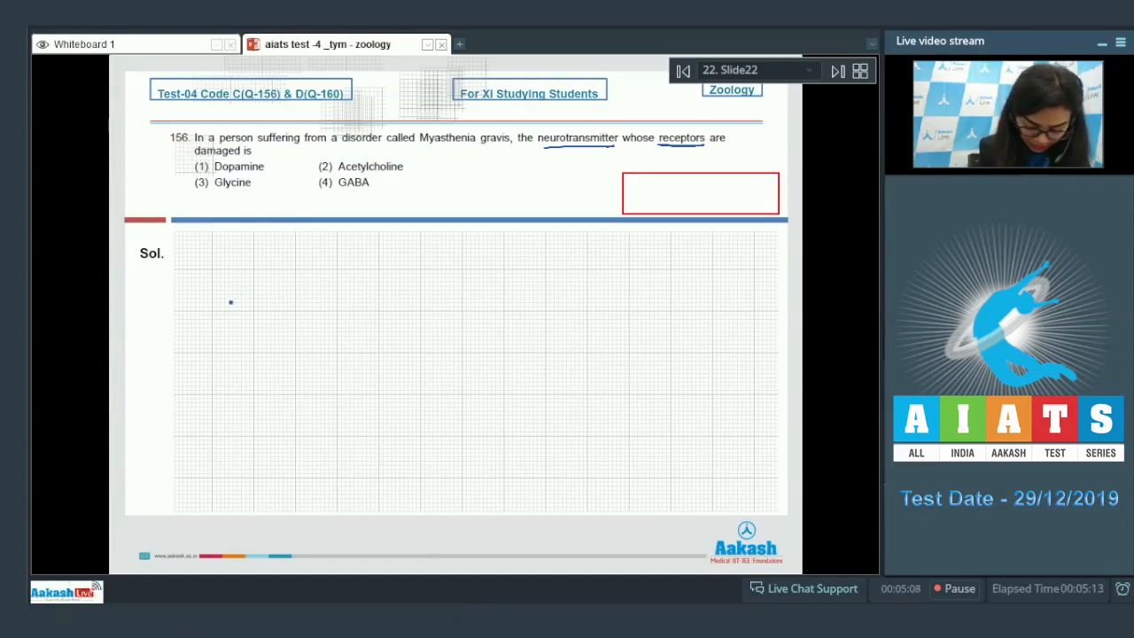
Handwrite 'autoimmune disorder' and 'acetylcholine receptors' in question 156's solution area
{"action": "left_click_drag", "start_coordinate": [227, 310], "coordinate": [280, 298]}
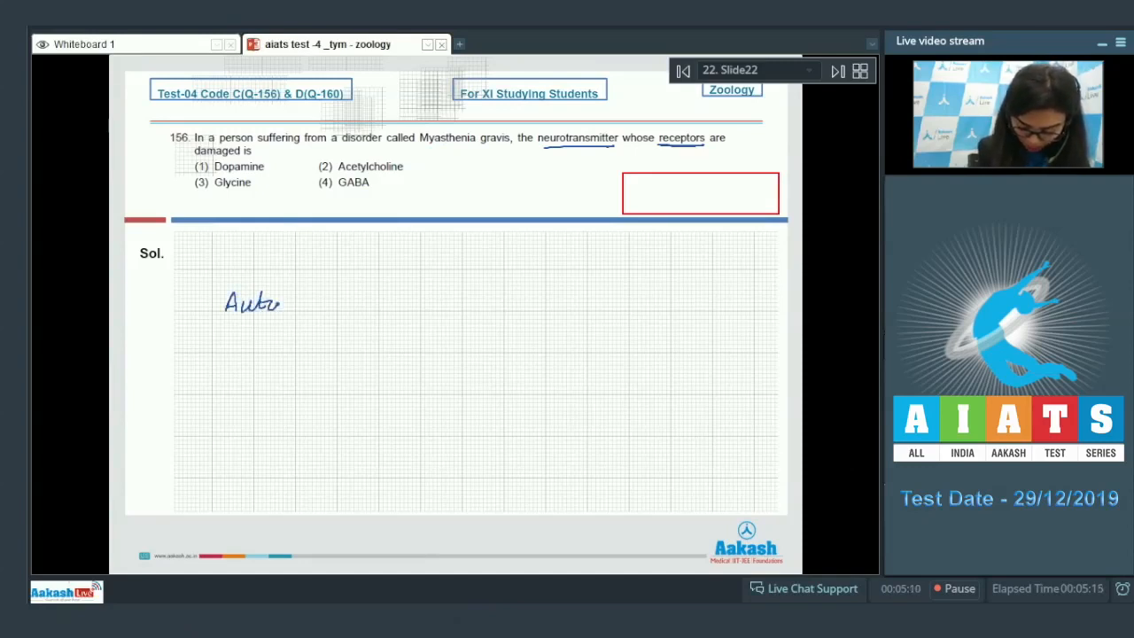
{"action": "type", "text": "immune disorders"}
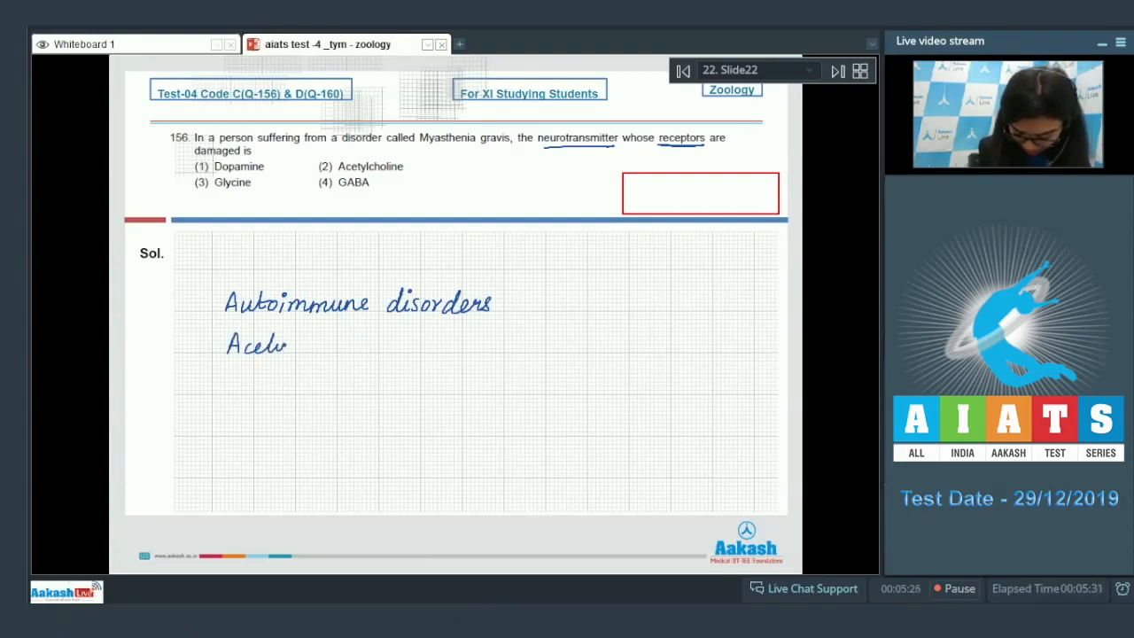
{"action": "left_click_drag", "start_coordinate": [284, 345], "coordinate": [340, 346]}
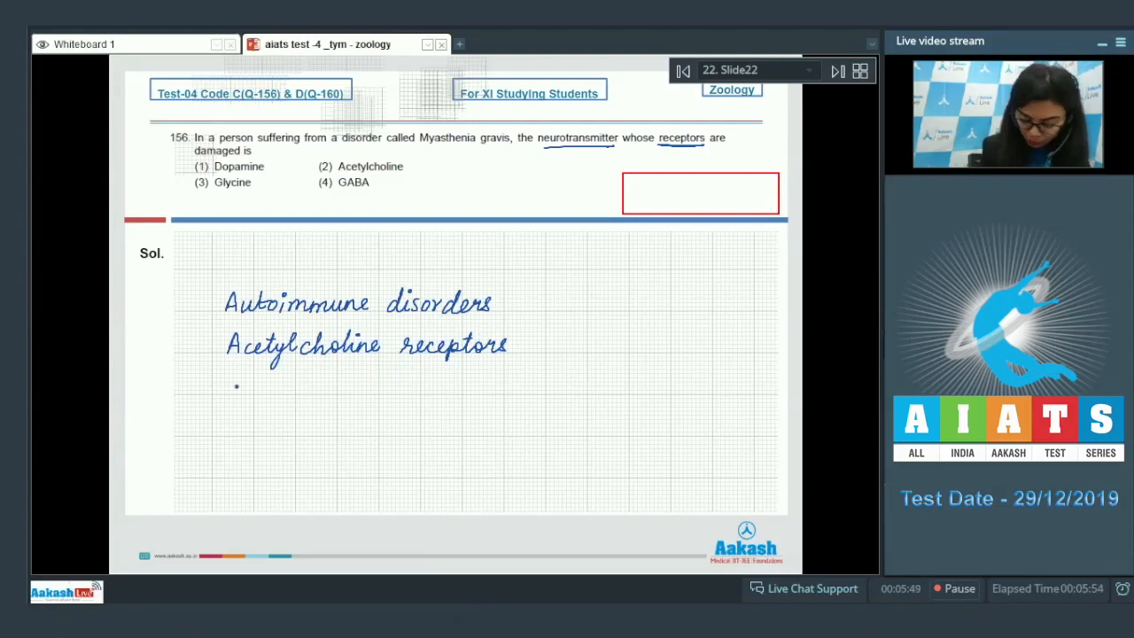
Add 'skeletal muscle weakness, paralysis' and tick option (2) Acetylcholine as correct
{"action": "type", "text": "Skelel"}
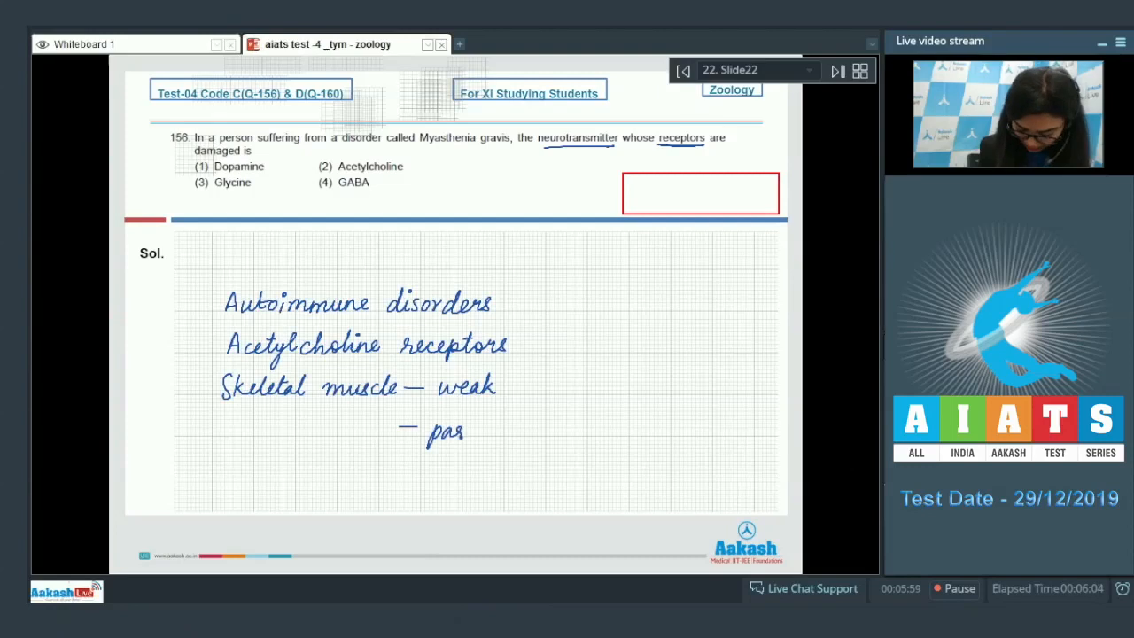
{"action": "type", "text": "alyse"}
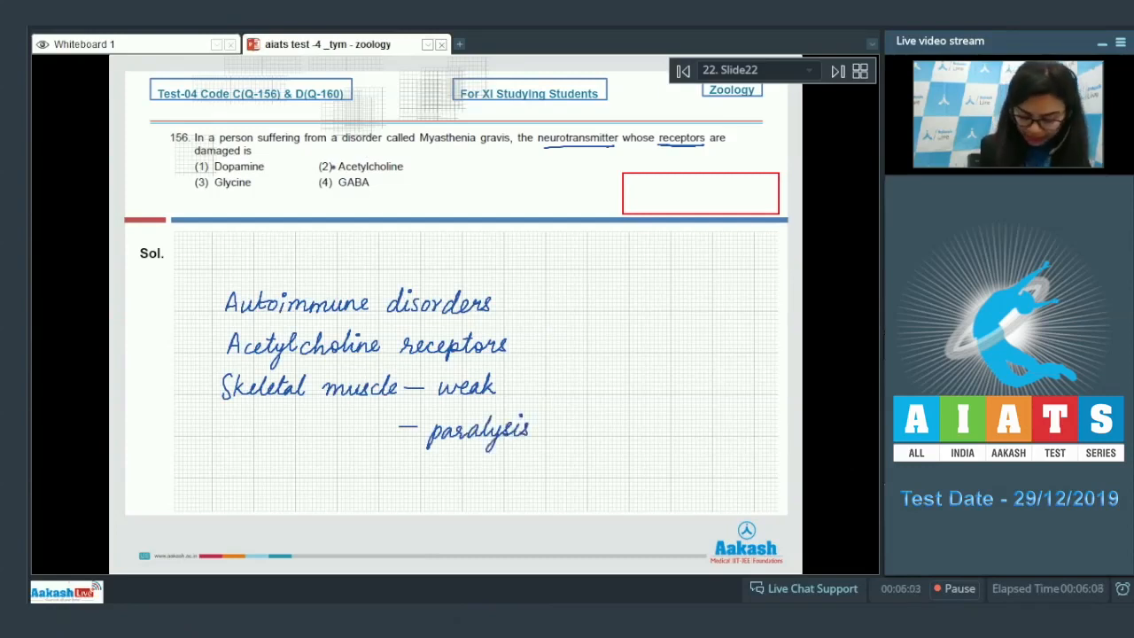
{"action": "left_click_drag", "start_coordinate": [305, 174], "coordinate": [351, 158]}
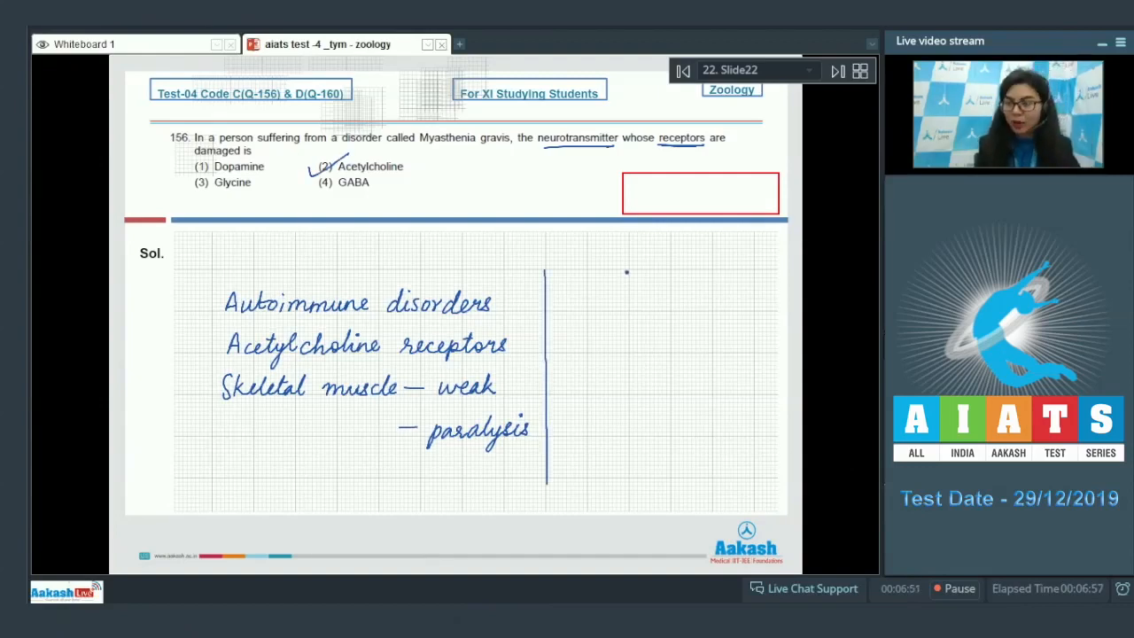
Write '↓ – Parkinson's disease' and '↑ – Schizophrenia' right of the divider, then advance to question 157
{"action": "left_click", "coordinate": [567, 301]}
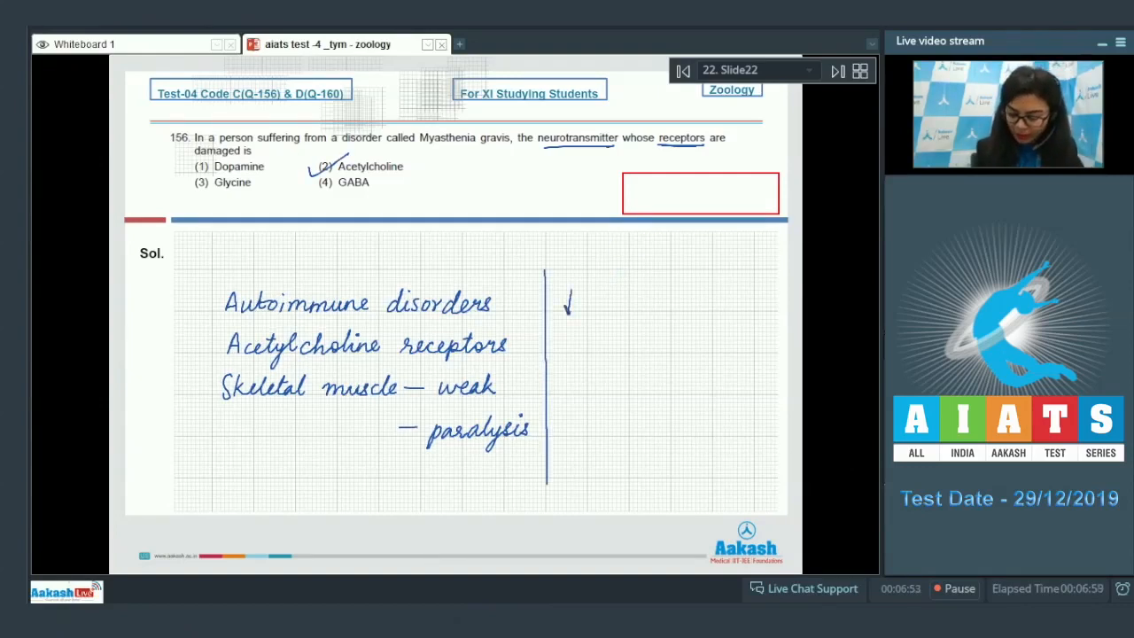
{"action": "left_click_drag", "start_coordinate": [588, 305], "coordinate": [620, 304]}
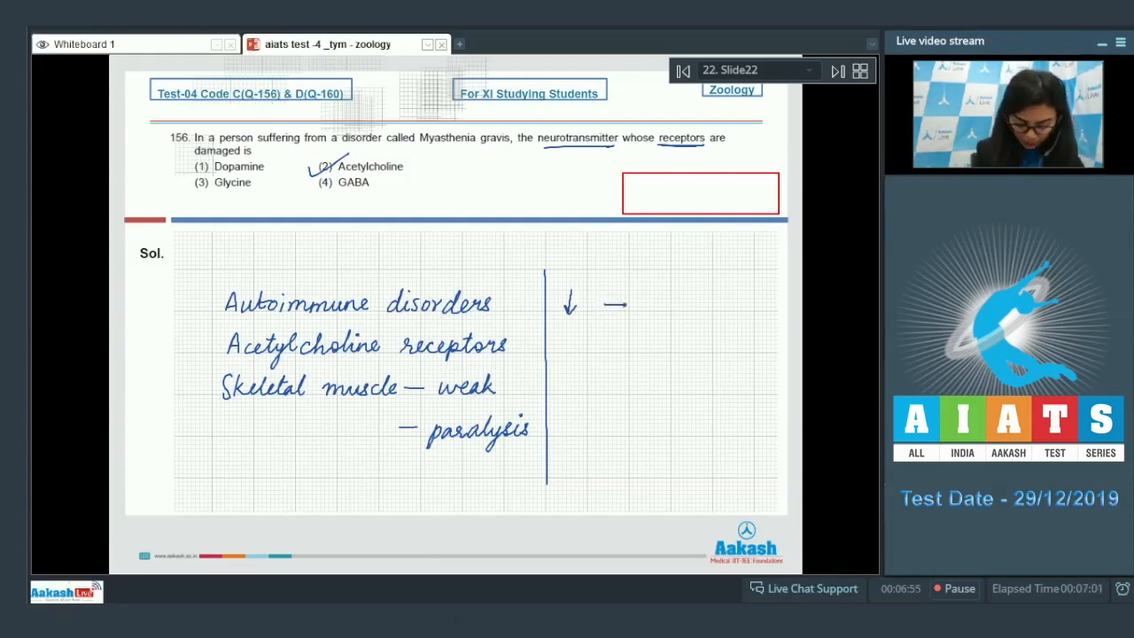
{"action": "type", "text": "Parkinson's"}
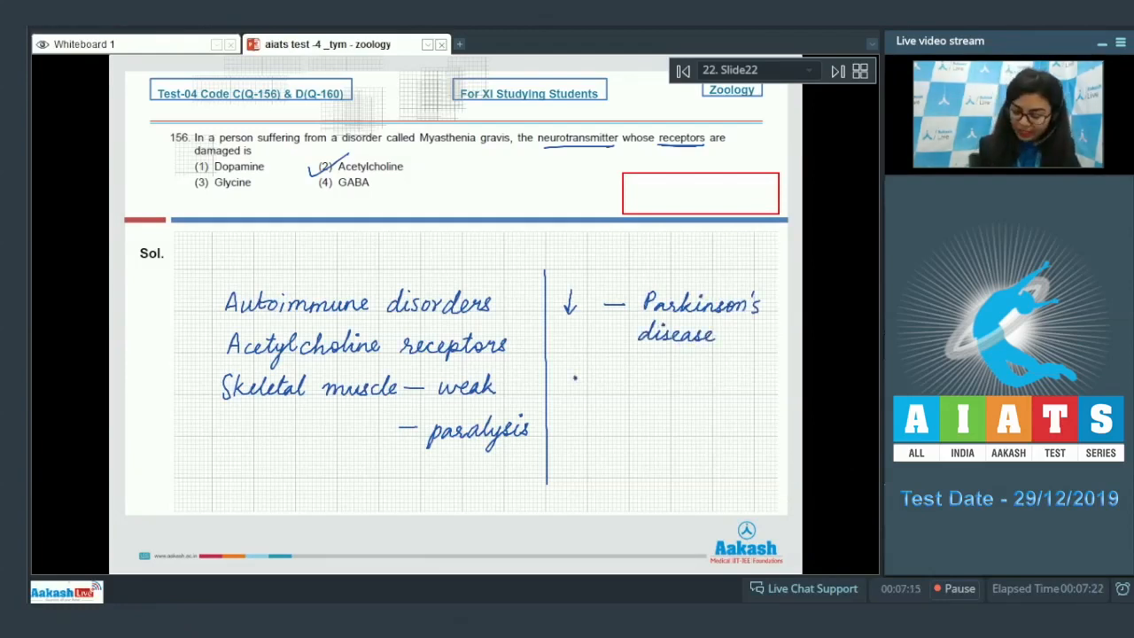
{"action": "left_click_drag", "start_coordinate": [567, 390], "coordinate": [642, 375]}
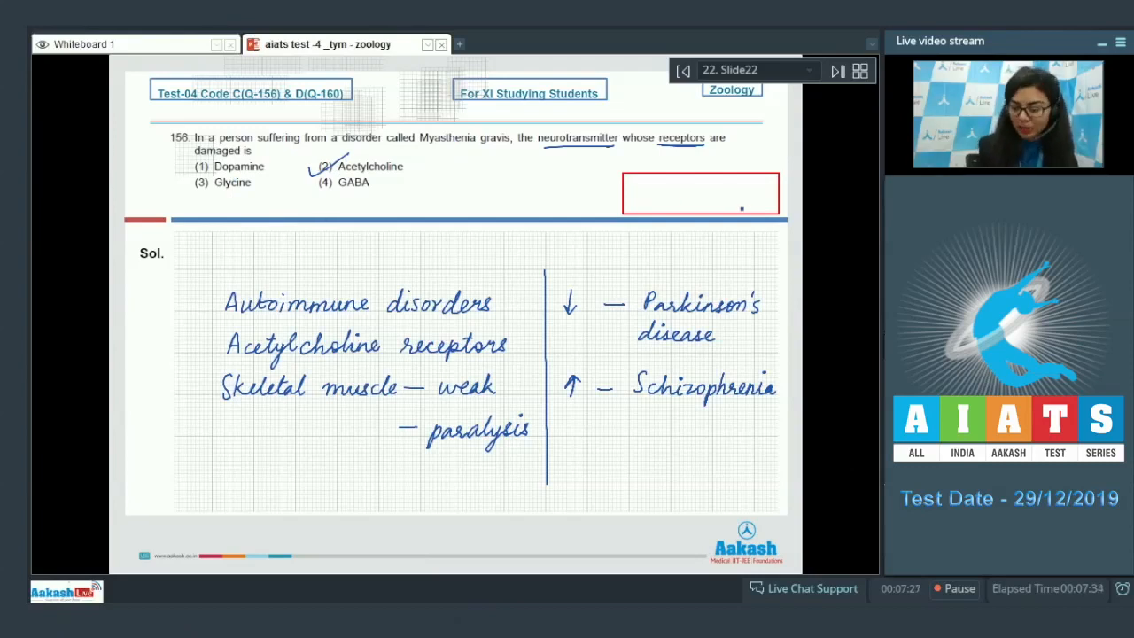
{"action": "left_click", "coordinate": [836, 71]}
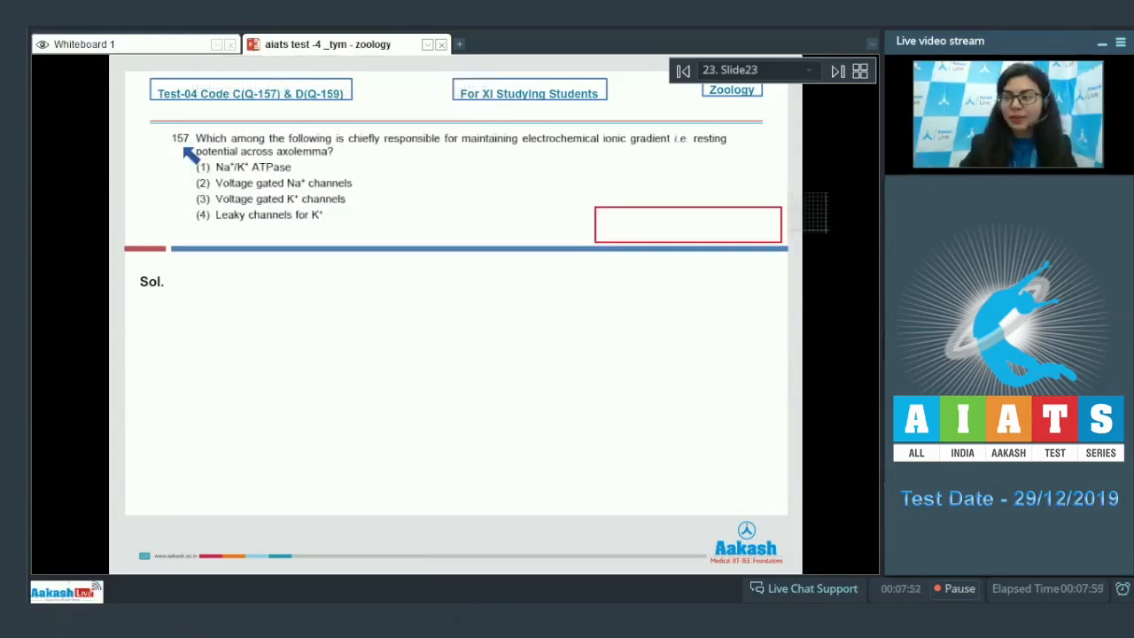
{"action": "mouse_move", "coordinate": [381, 155]}
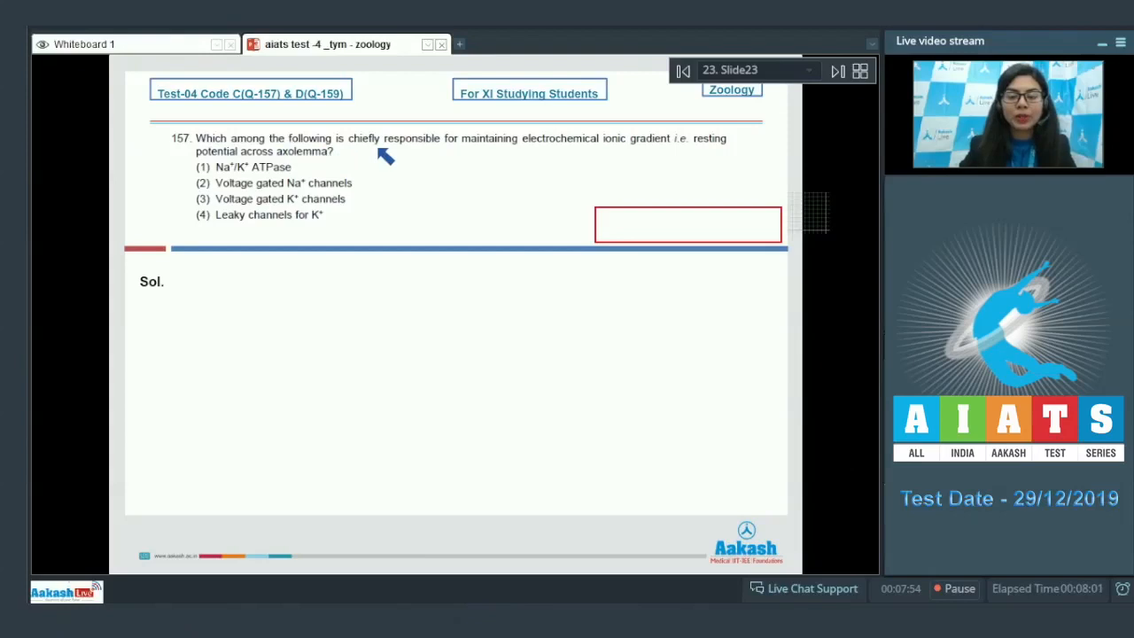
{"action": "mouse_move", "coordinate": [563, 156]}
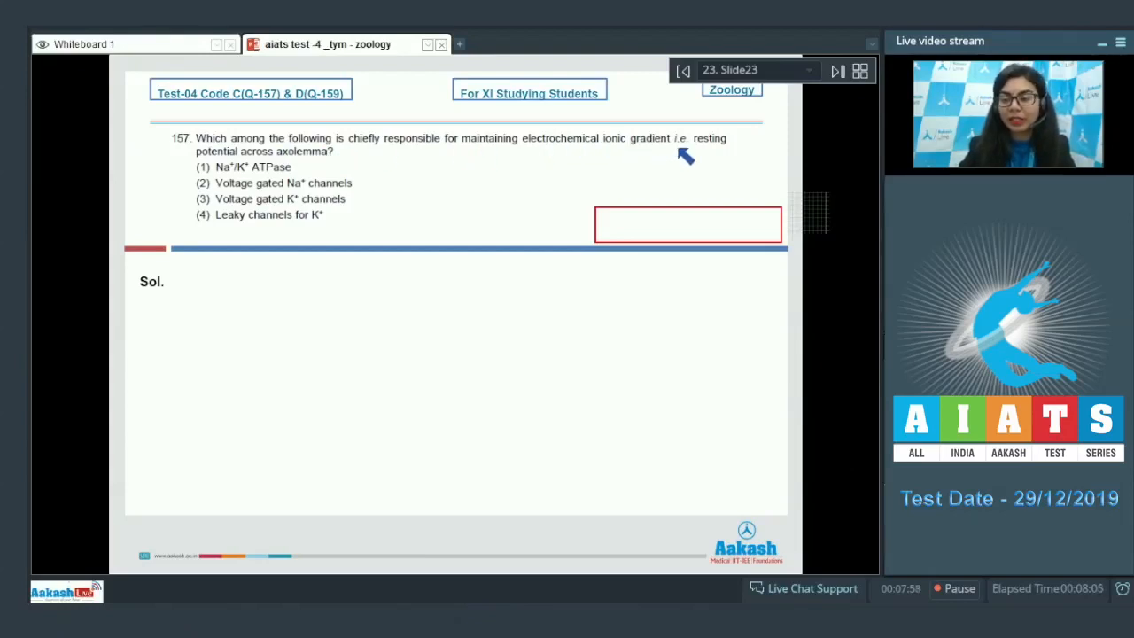
{"action": "mouse_move", "coordinate": [248, 159]}
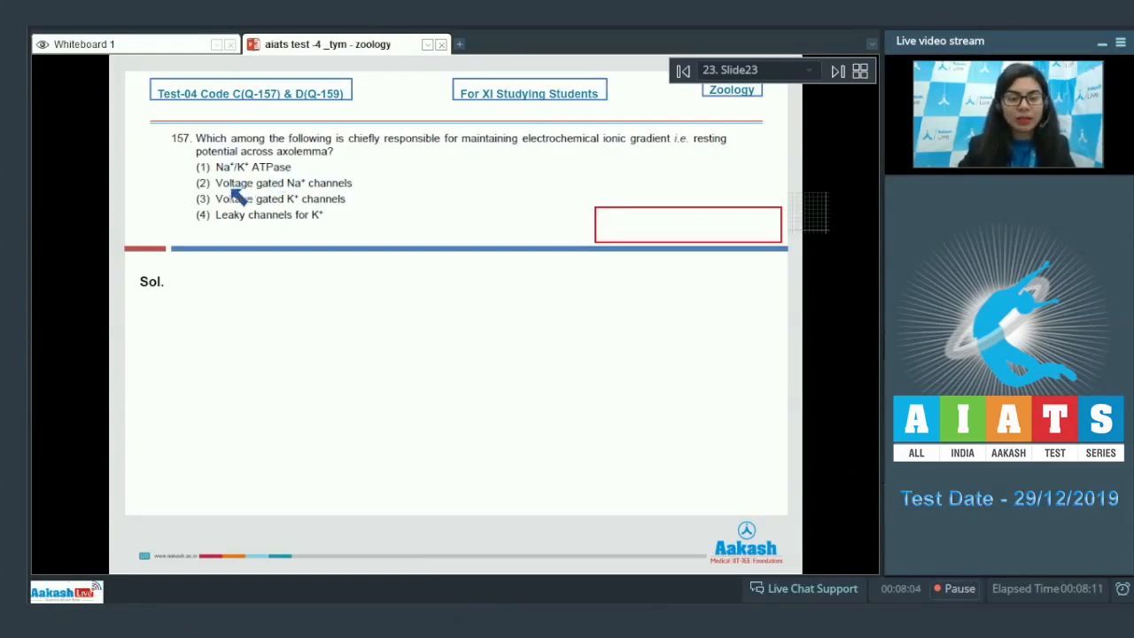
{"action": "mouse_move", "coordinate": [400, 205]}
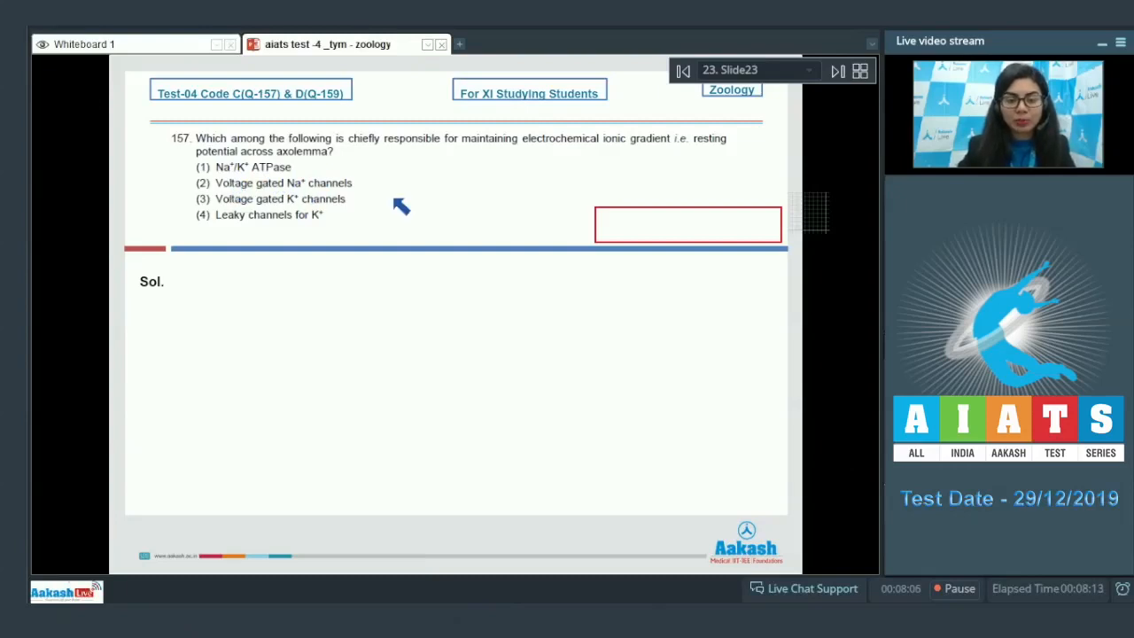
{"action": "mouse_move", "coordinate": [232, 219]}
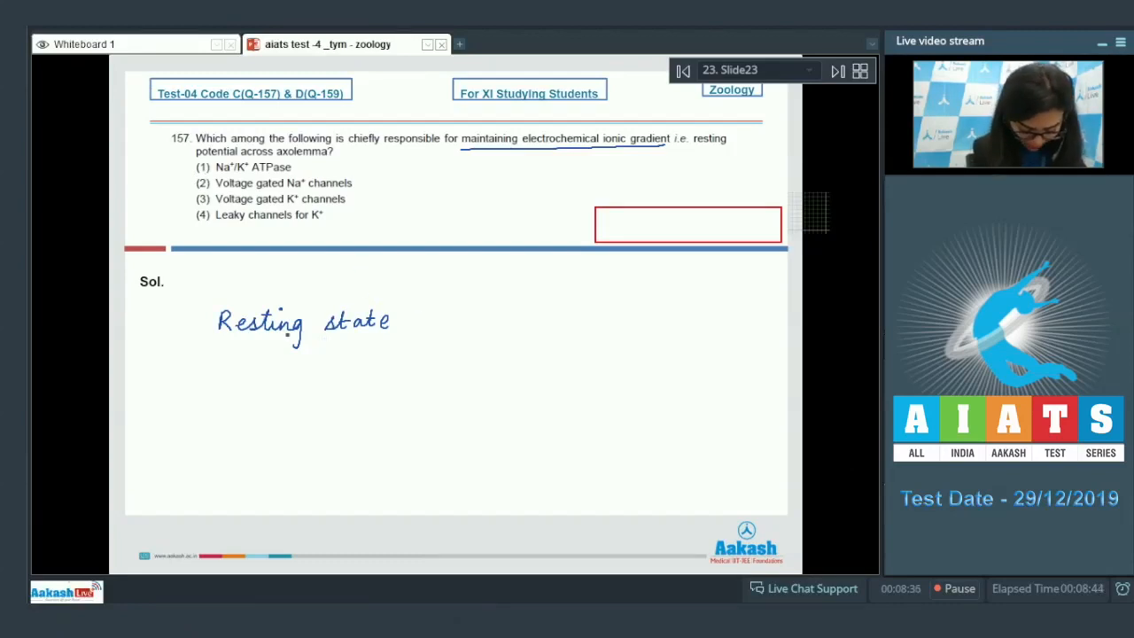
Underline 'Resting state' and note the Na+–K+ pump moving 3Na+ out for 2K+ into the axon
{"action": "left_click_drag", "start_coordinate": [177, 339], "coordinate": [427, 337]}
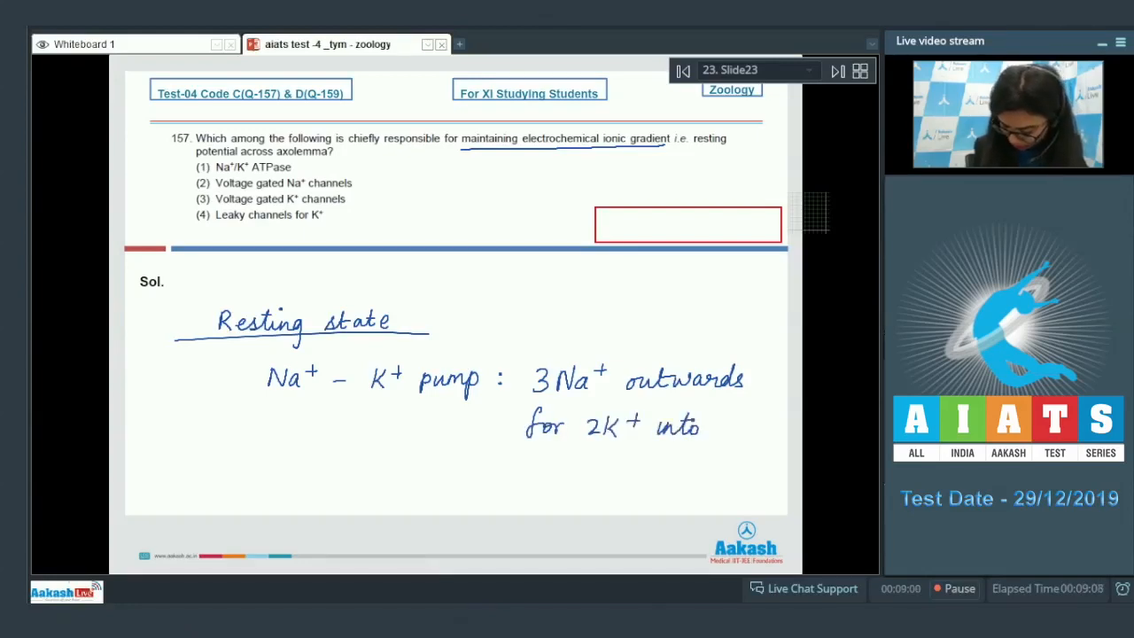
{"action": "type", "text": "the axon"}
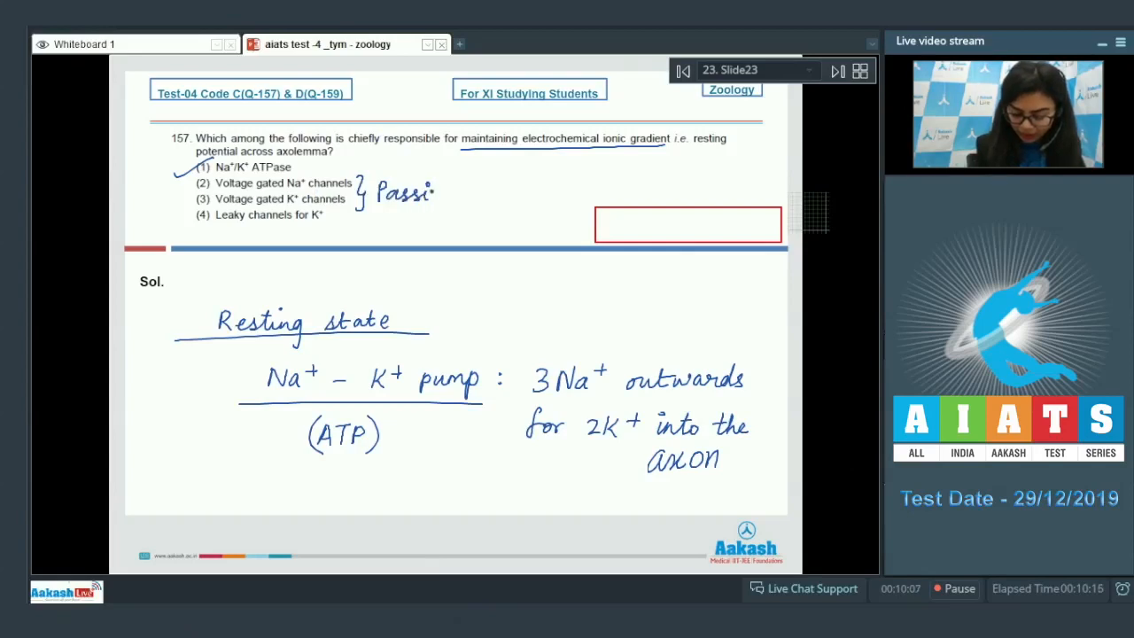
Label options 2–3 'Passive' with an arrow, write 'An' in the answer box, and advance to question 158
{"action": "type", "text": "ive"}
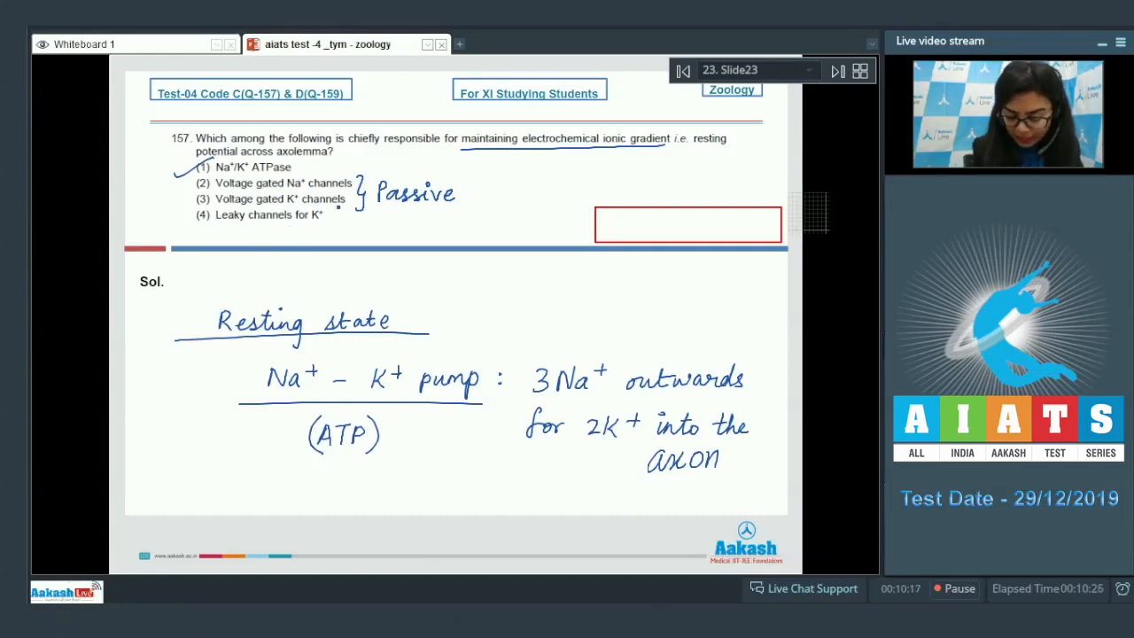
{"action": "left_click_drag", "start_coordinate": [327, 219], "coordinate": [407, 212]}
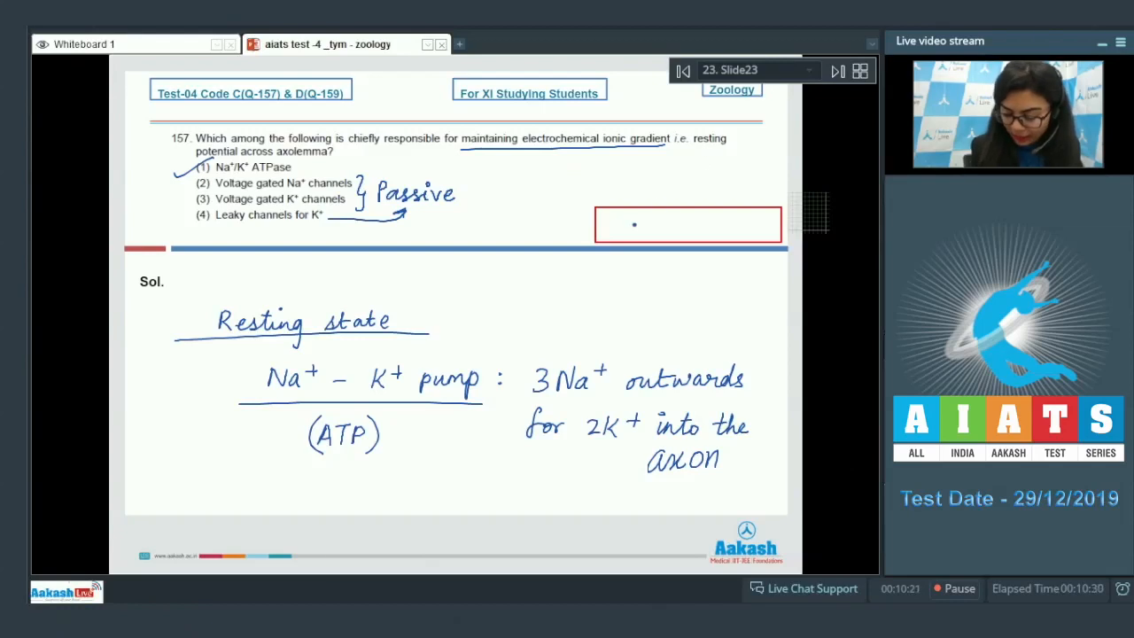
{"action": "type", "text": "An"}
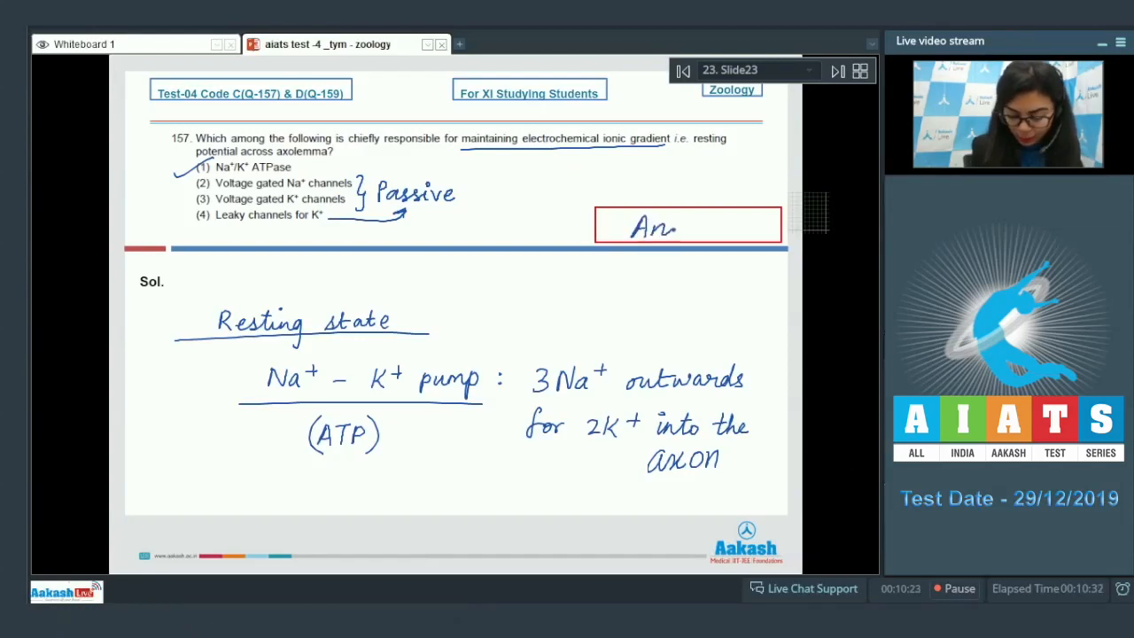
{"action": "left_click", "coordinate": [835, 70]}
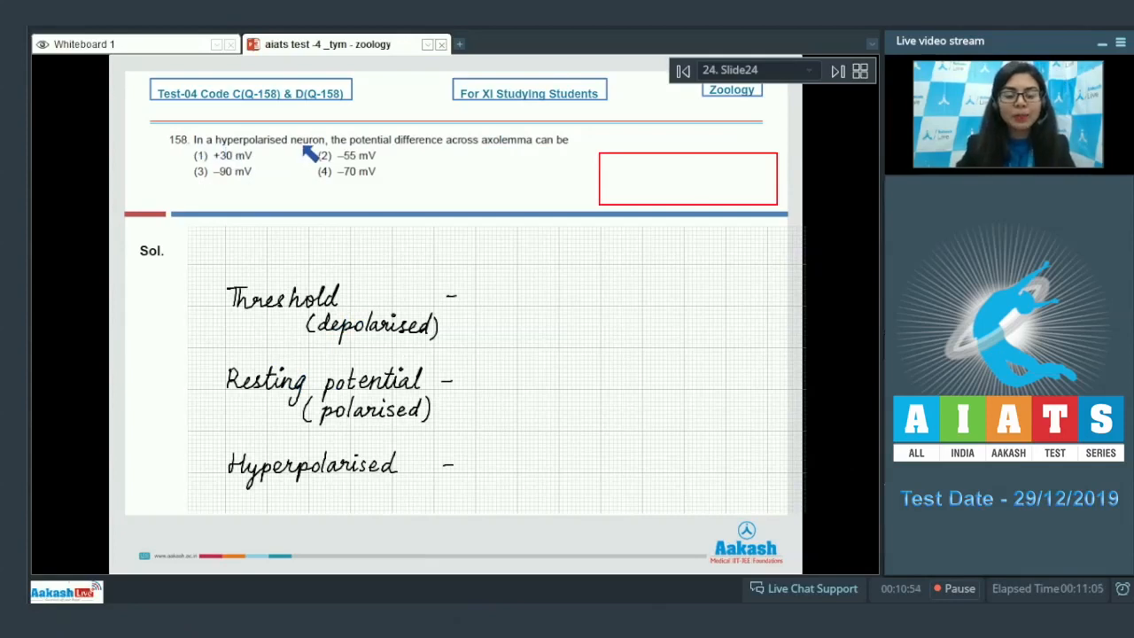
{"action": "mouse_move", "coordinate": [461, 156]}
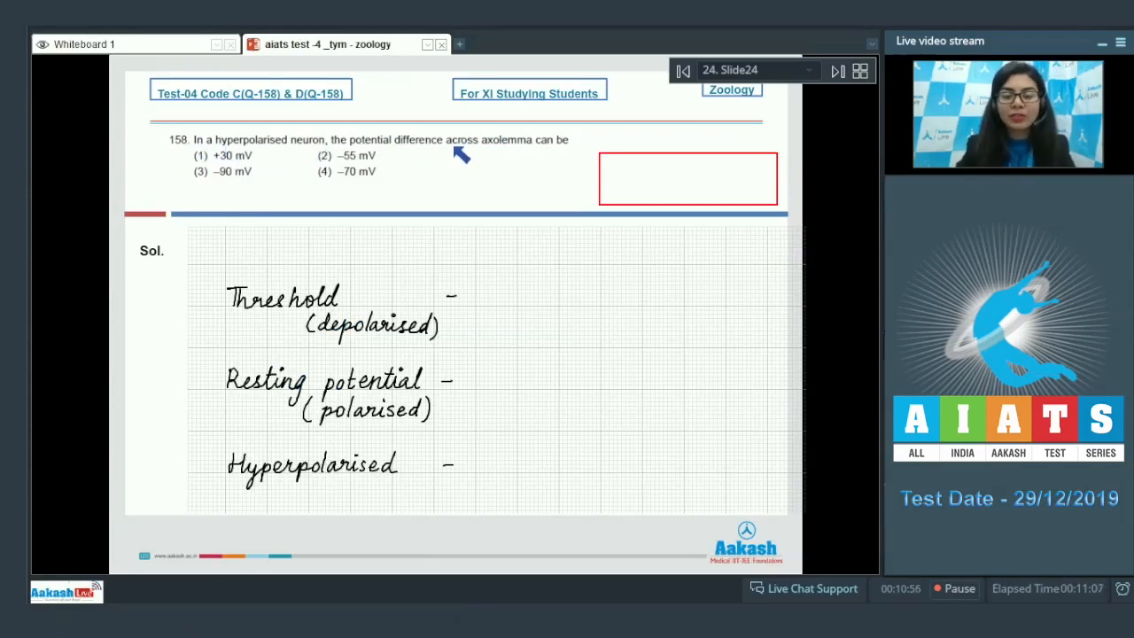
{"action": "mouse_move", "coordinate": [581, 159]}
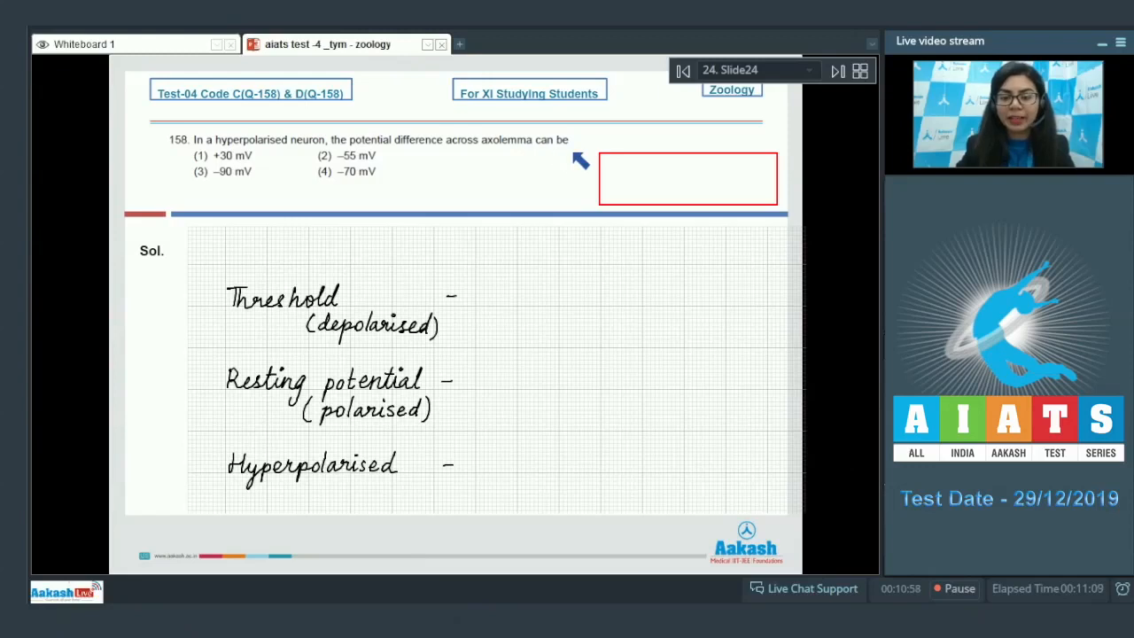
{"action": "mouse_move", "coordinate": [351, 173]}
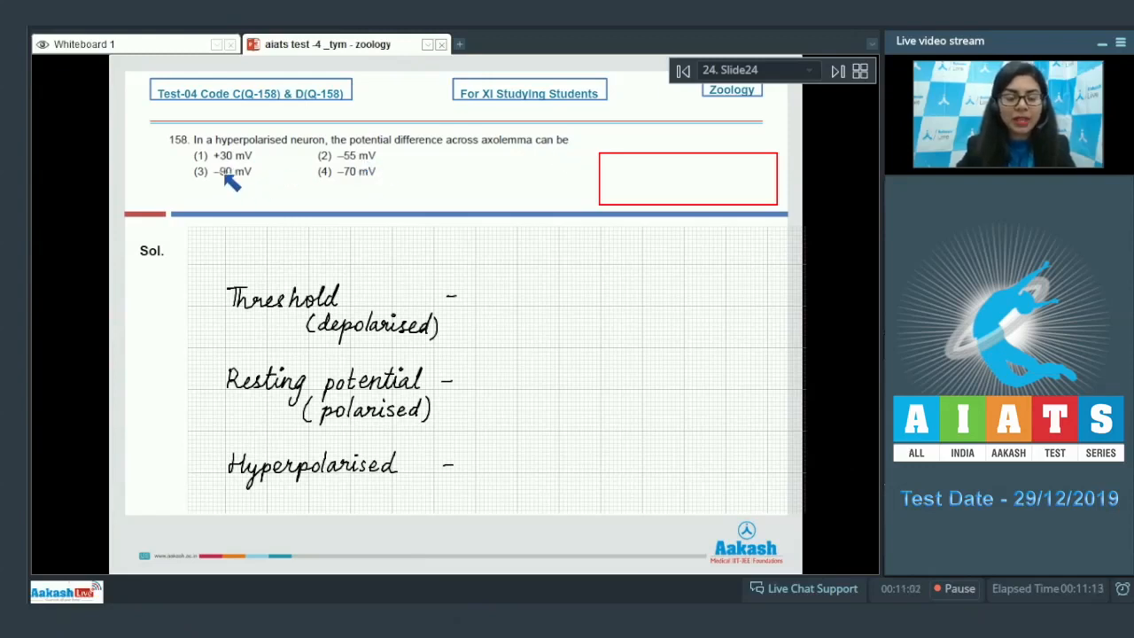
{"action": "mouse_move", "coordinate": [368, 180]}
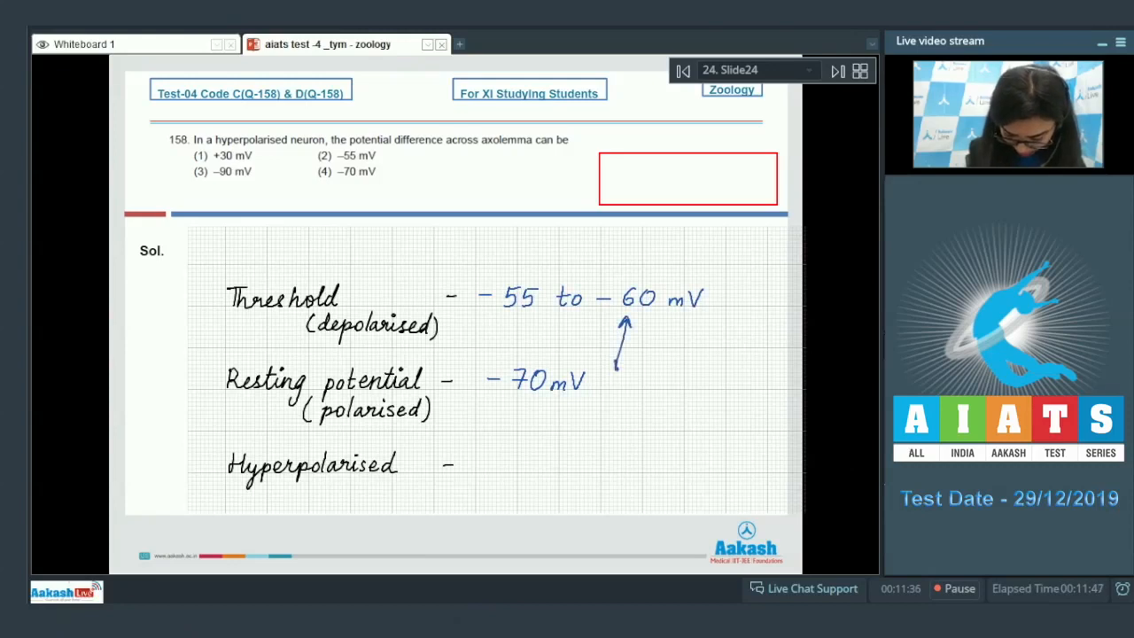
Note the 10 mV gap between threshold (−55 to −60 mV) and resting (−70 mV) potential
{"action": "type", "text": "10 mV"}
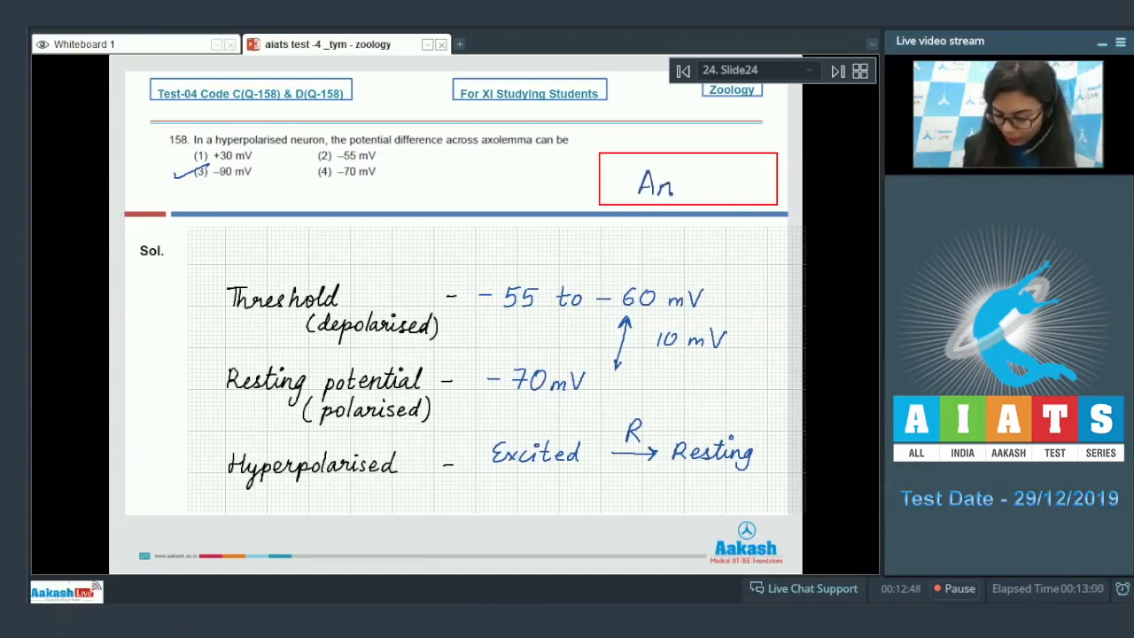
On question 159's slide, write Muscles, Heart and Brain function beside solution points 1–3
{"action": "left_click", "coordinate": [836, 71]}
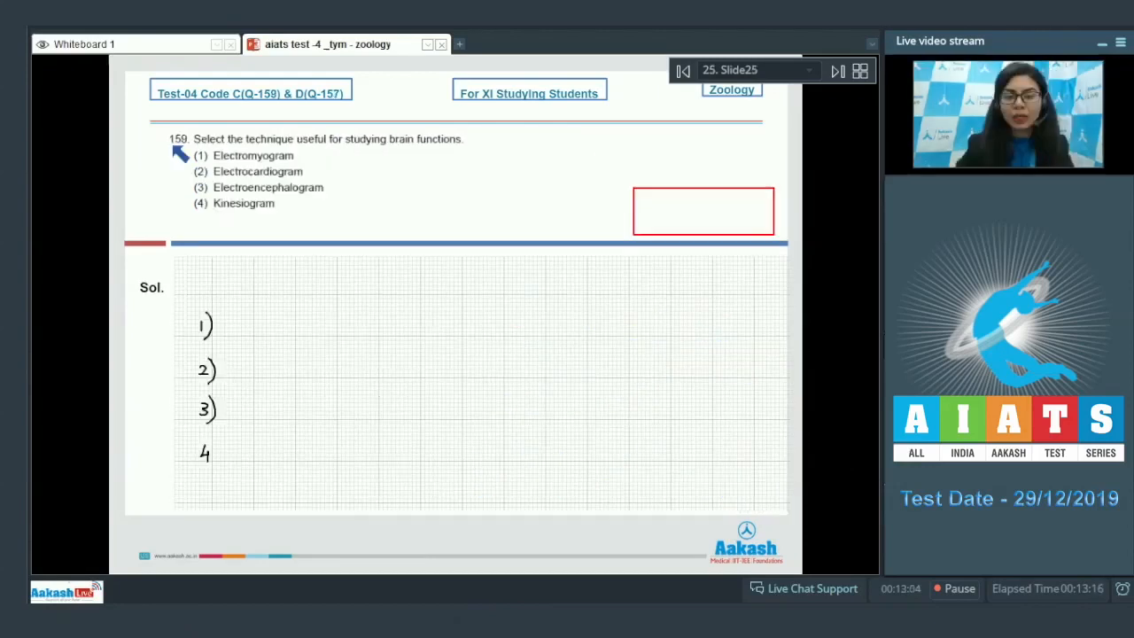
{"action": "mouse_move", "coordinate": [297, 146]}
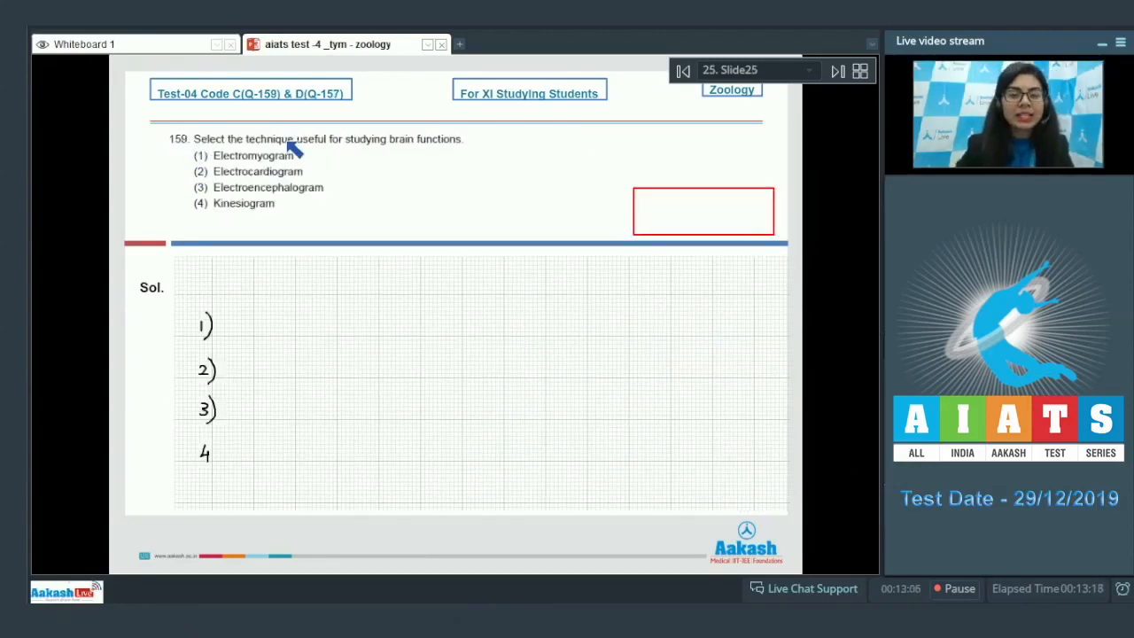
{"action": "mouse_move", "coordinate": [454, 152]}
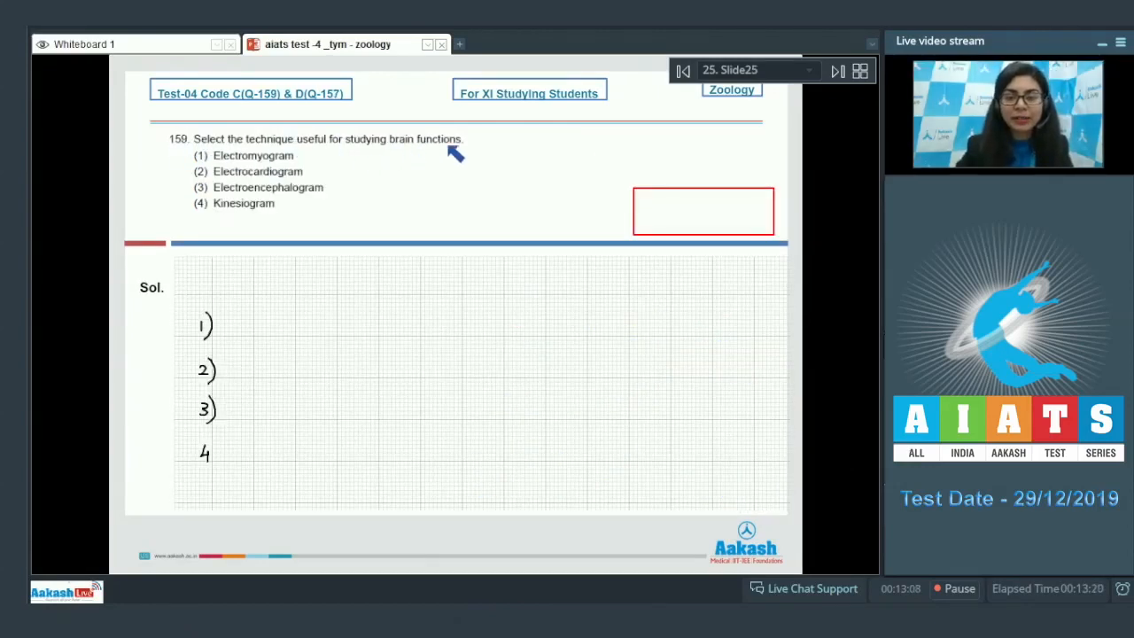
{"action": "mouse_move", "coordinate": [39, 95]}
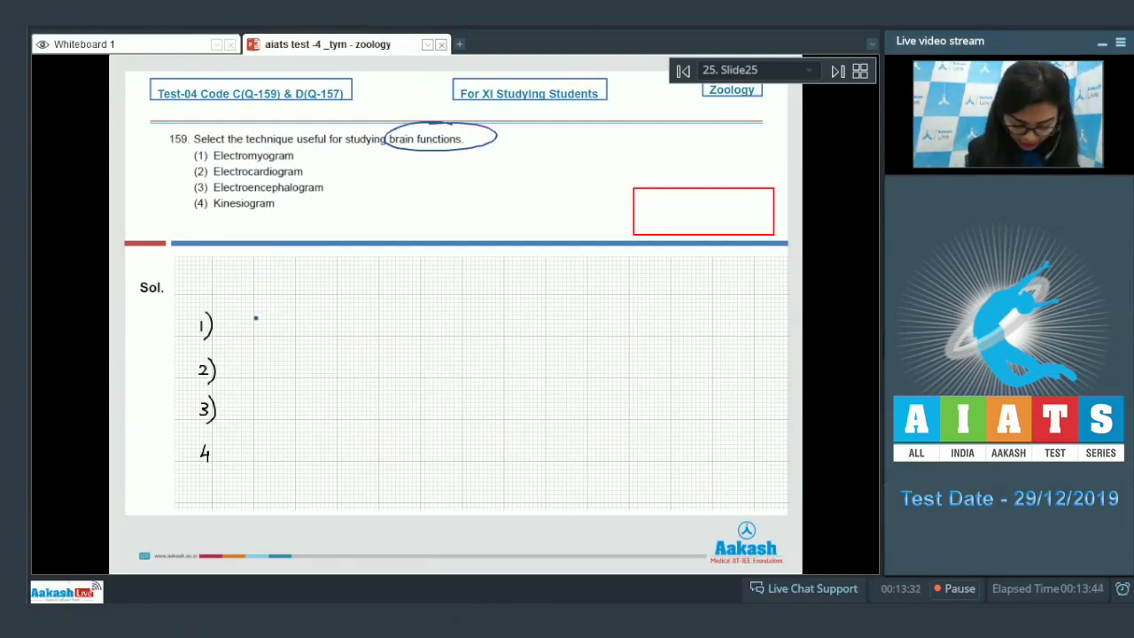
{"action": "left_click_drag", "start_coordinate": [239, 328], "coordinate": [301, 333]}
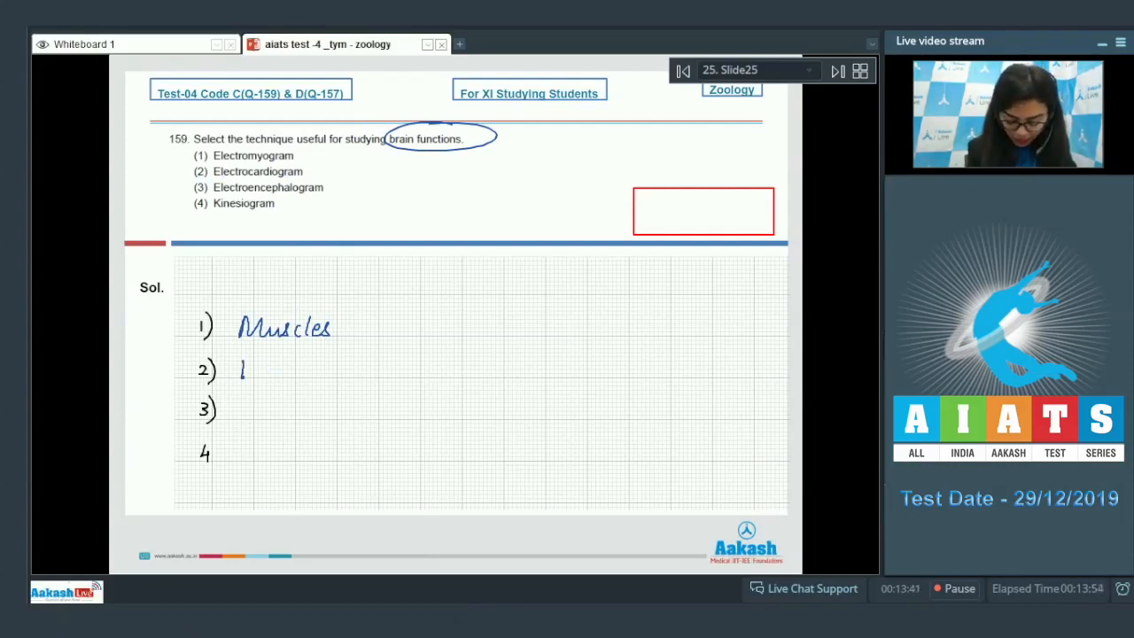
{"action": "type", "text": "Heart."}
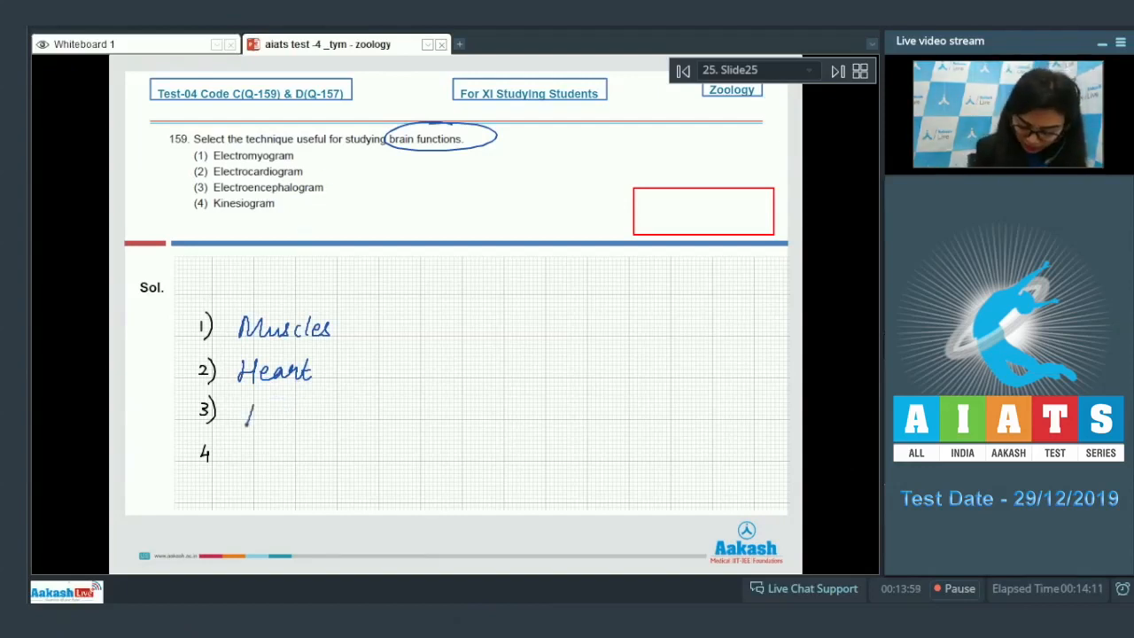
{"action": "type", "text": "Brain function"}
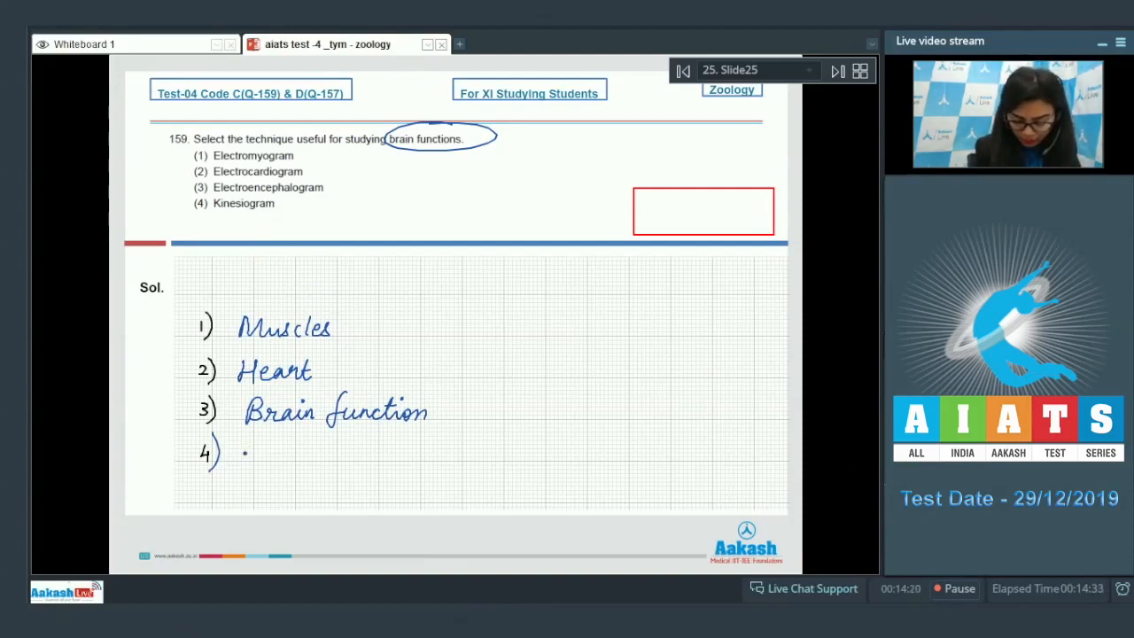
Write 'Jaws' beside solution point 4
{"action": "left_click_drag", "start_coordinate": [241, 442], "coordinate": [266, 457]}
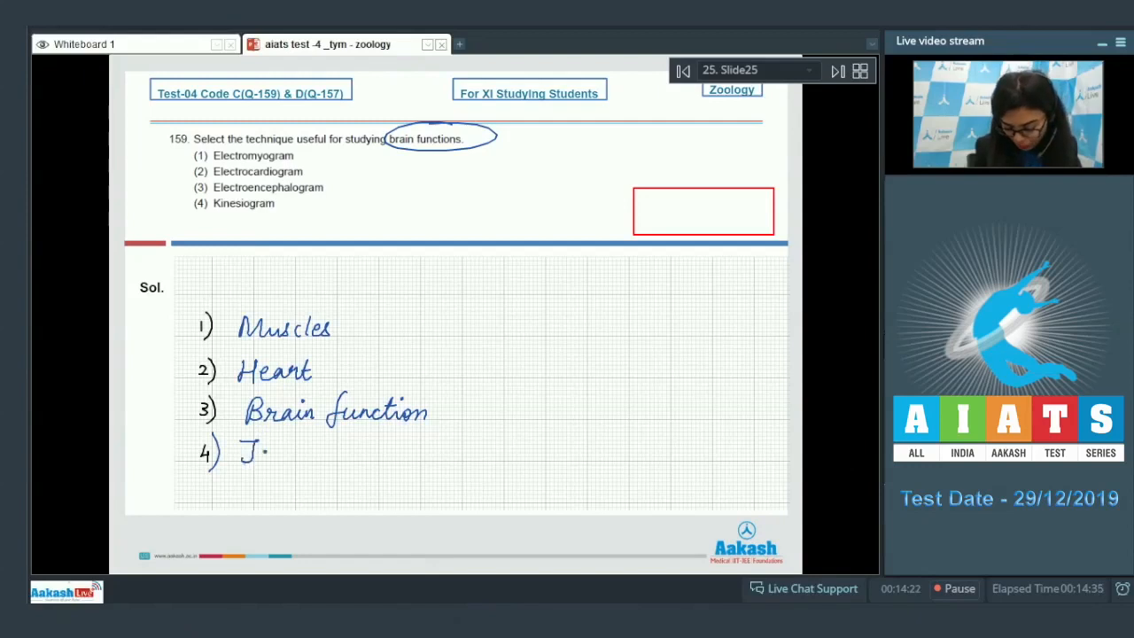
{"action": "type", "text": "Jaws"}
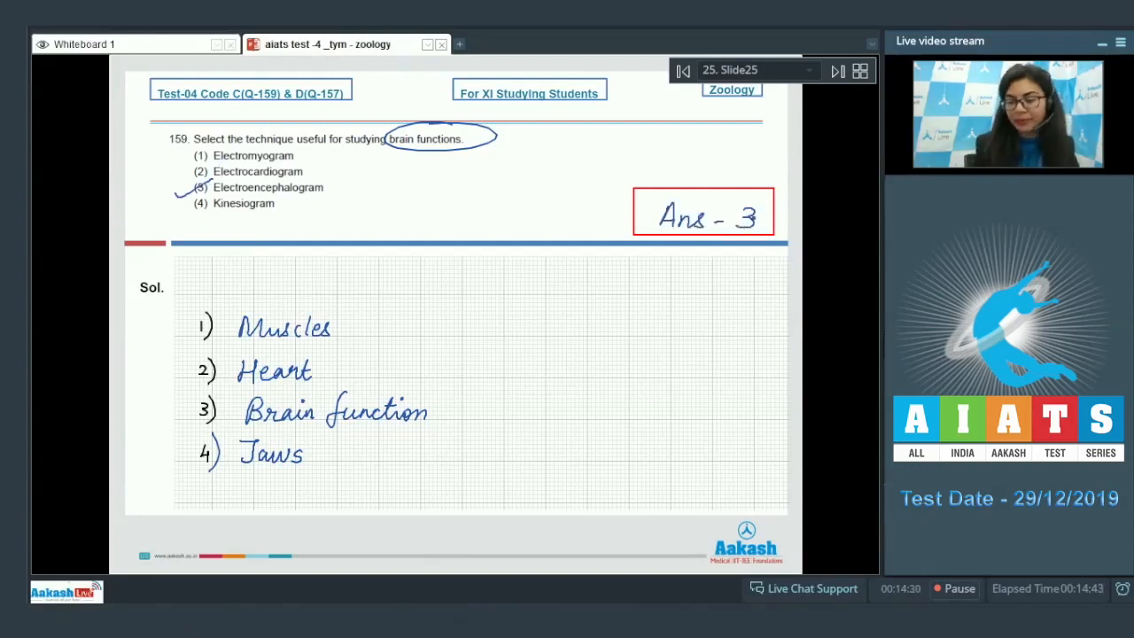
On question 160, note diameter and temperature ↑ raise Speed, and cross out option 4 threshold stimulus
{"action": "left_click", "coordinate": [836, 71]}
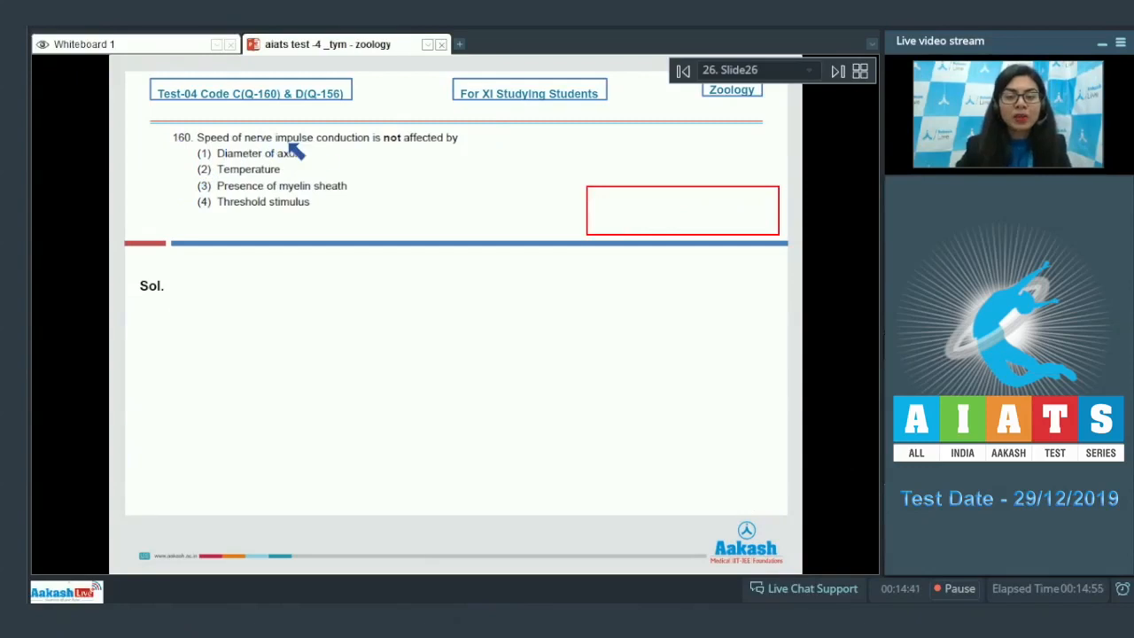
{"action": "mouse_move", "coordinate": [404, 150]}
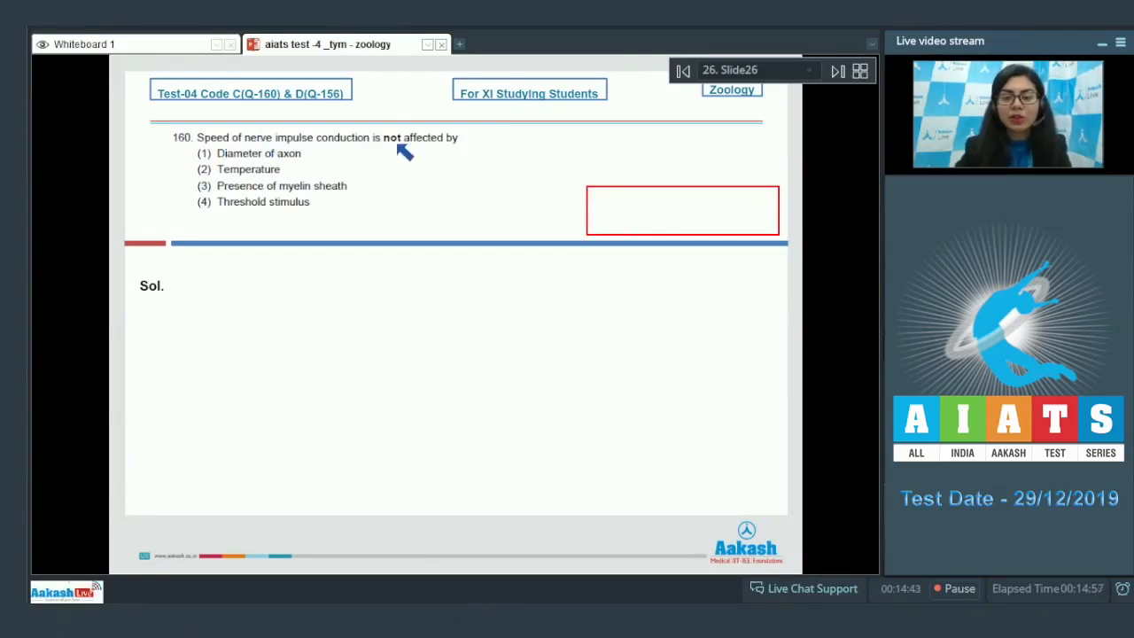
{"action": "mouse_move", "coordinate": [280, 168]}
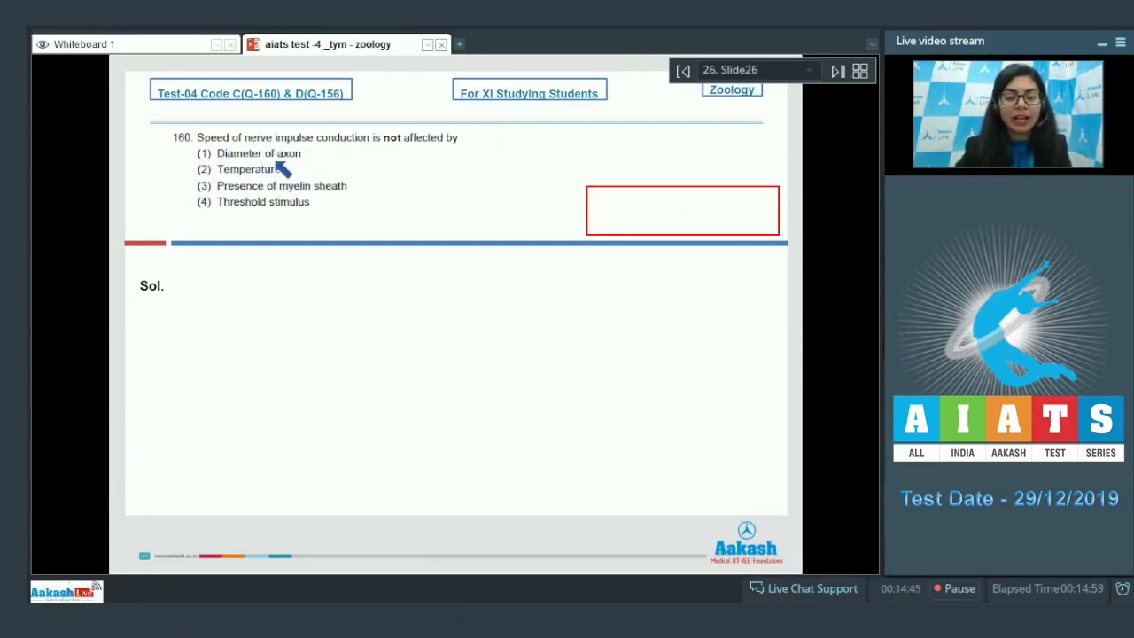
{"action": "mouse_move", "coordinate": [257, 205]}
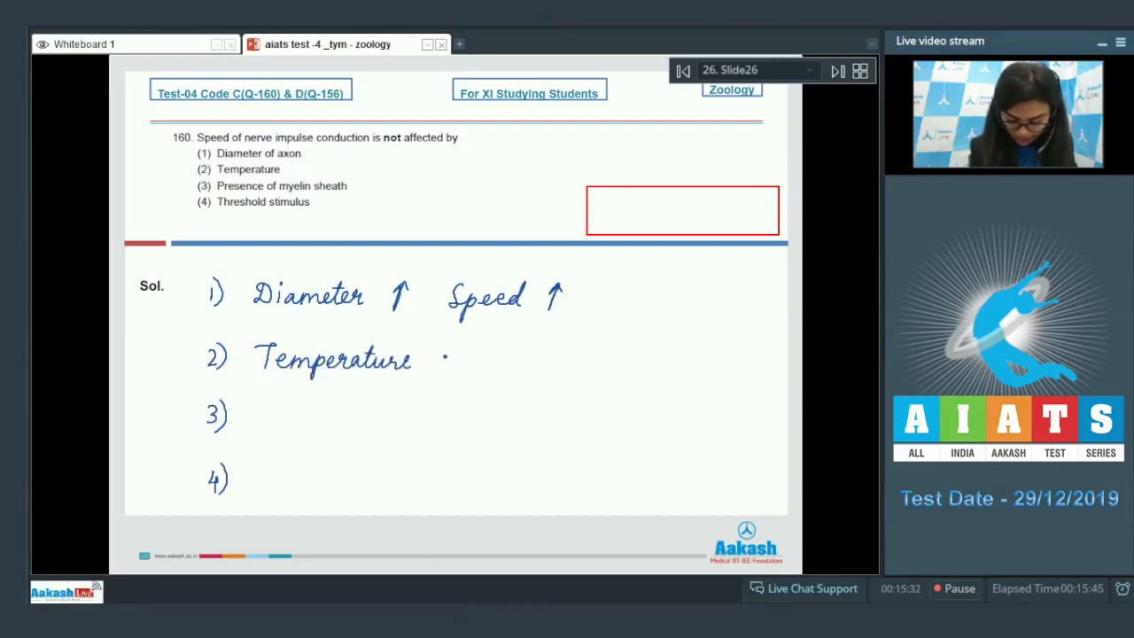
{"action": "left_click_drag", "start_coordinate": [429, 372], "coordinate": [442, 346]}
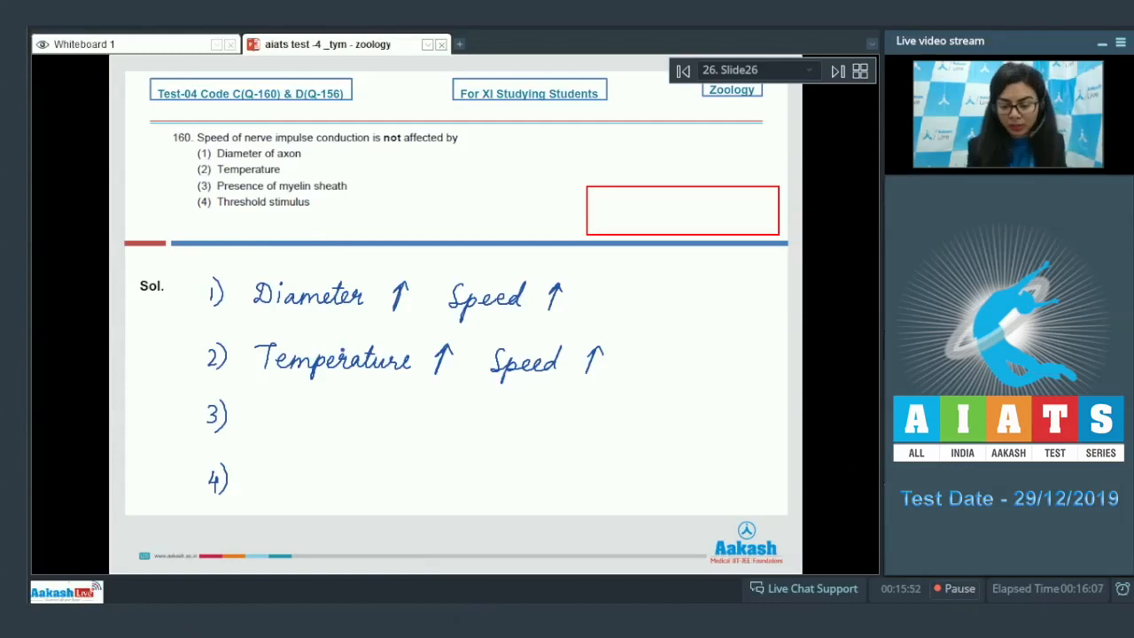
{"action": "type", "text": "Speed ↑"}
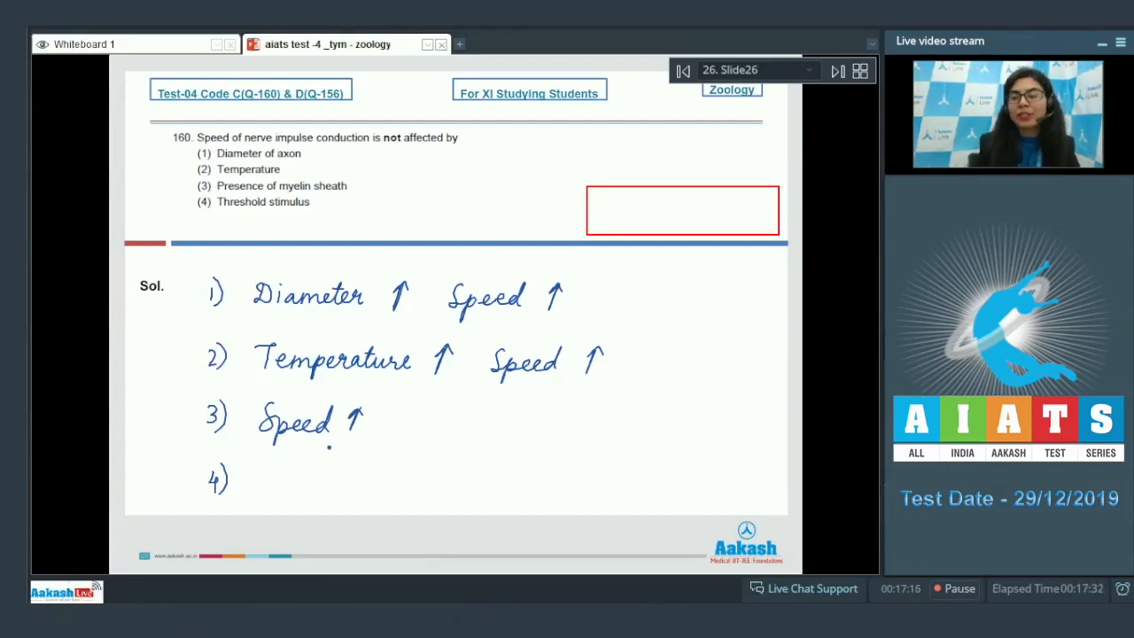
{"action": "left_click_drag", "start_coordinate": [263, 470], "coordinate": [283, 495]}
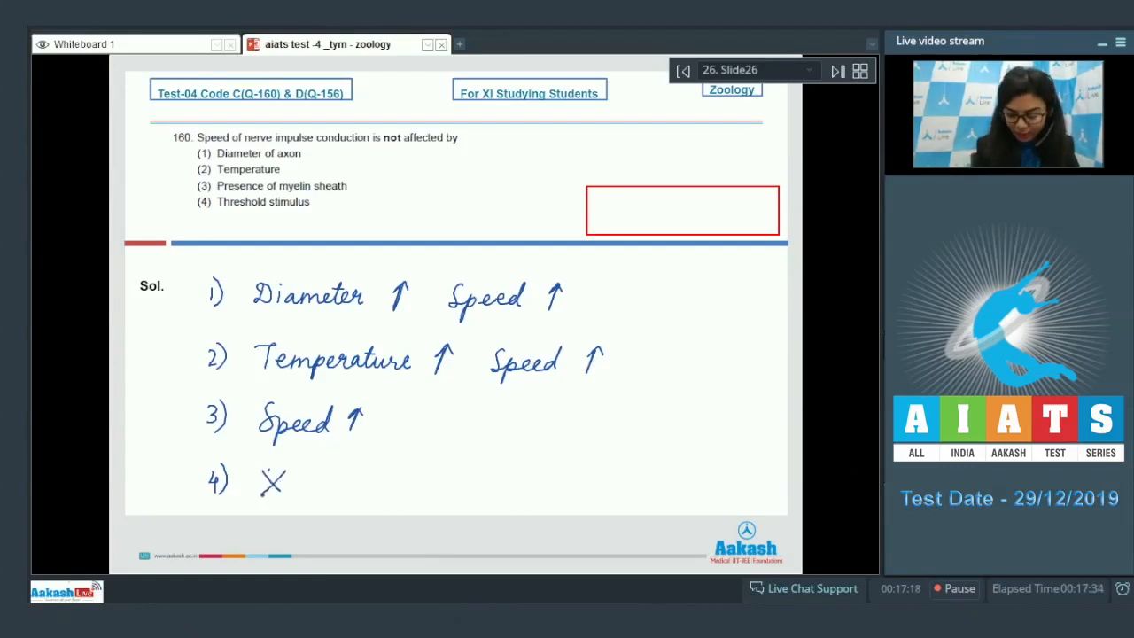